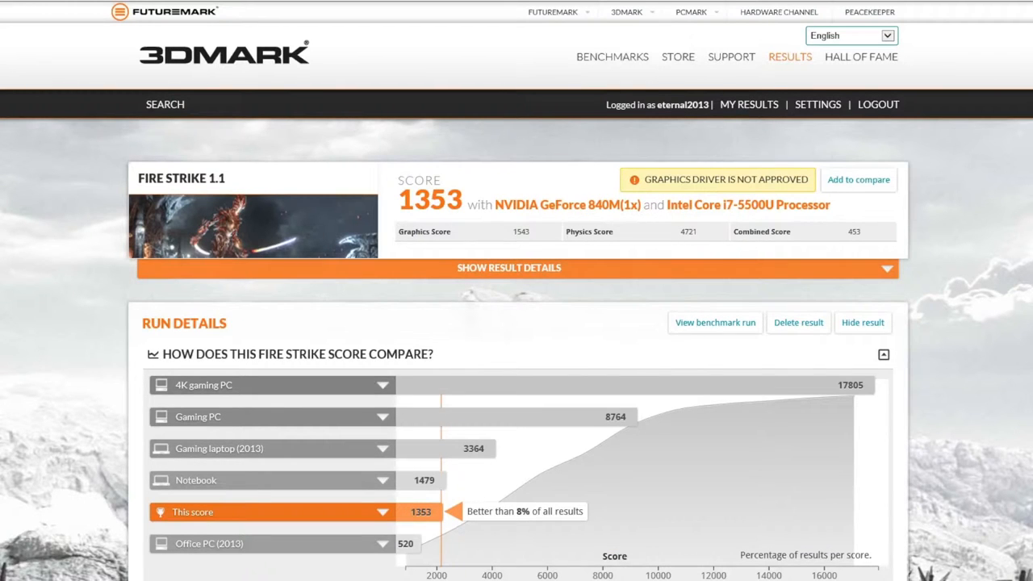
scroll("down", 3)
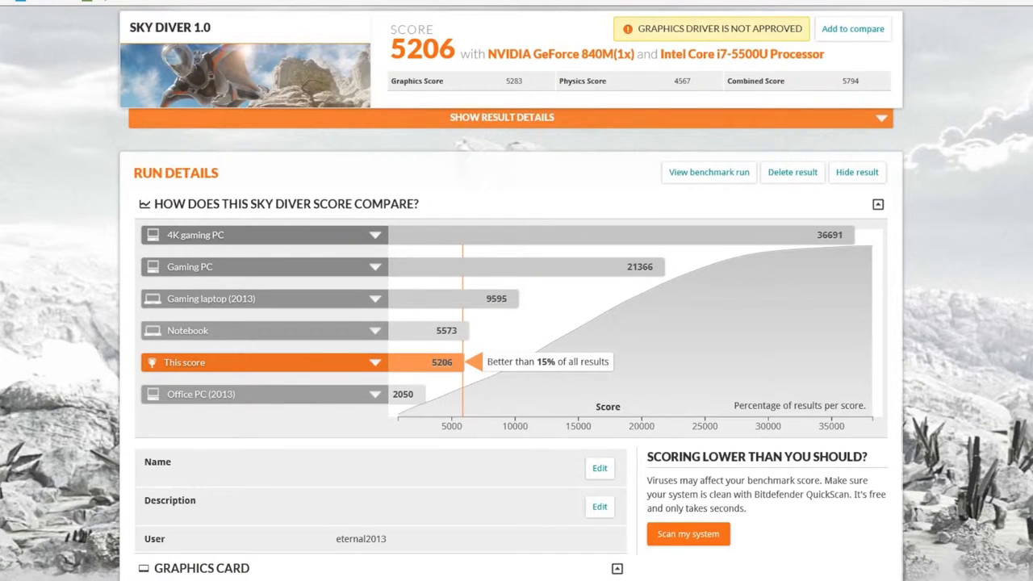